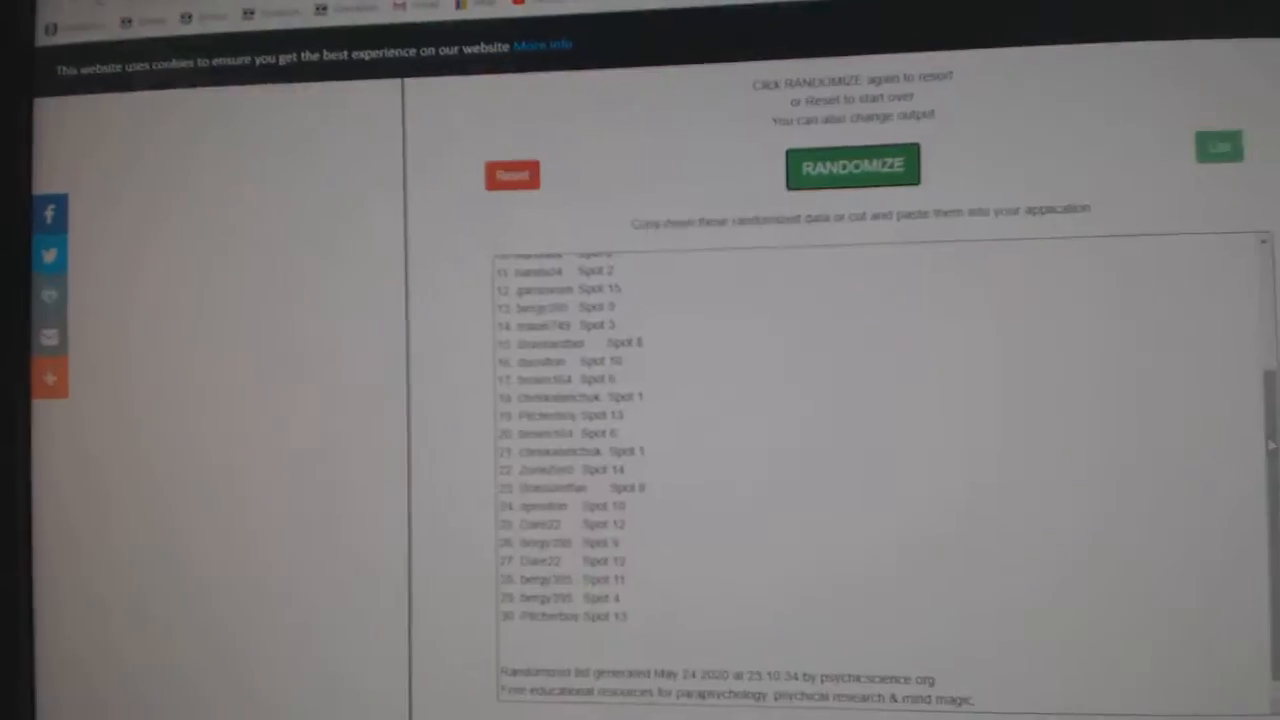
- Replace the participant list with the NHL team names in the Randomizer
left_click(852, 164)
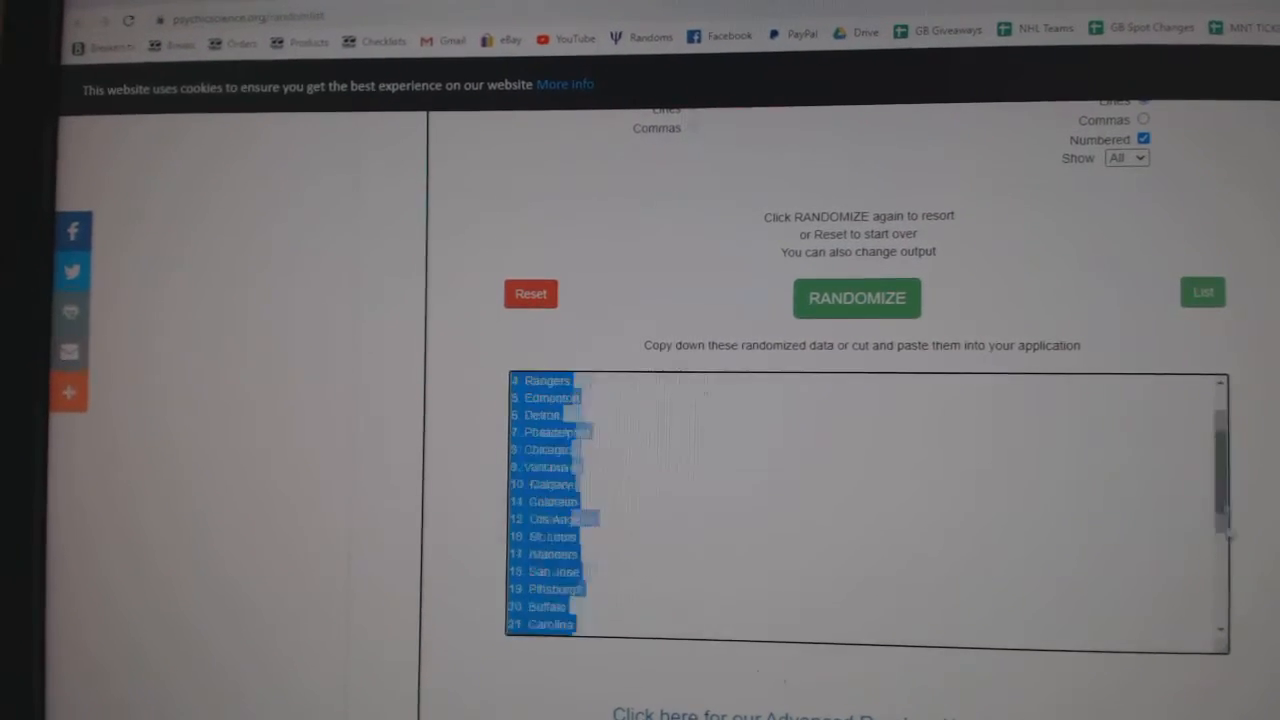
- Reshuffle the NHL teams into a new random numbered order with RANDOMIZE
left_click(856, 298)
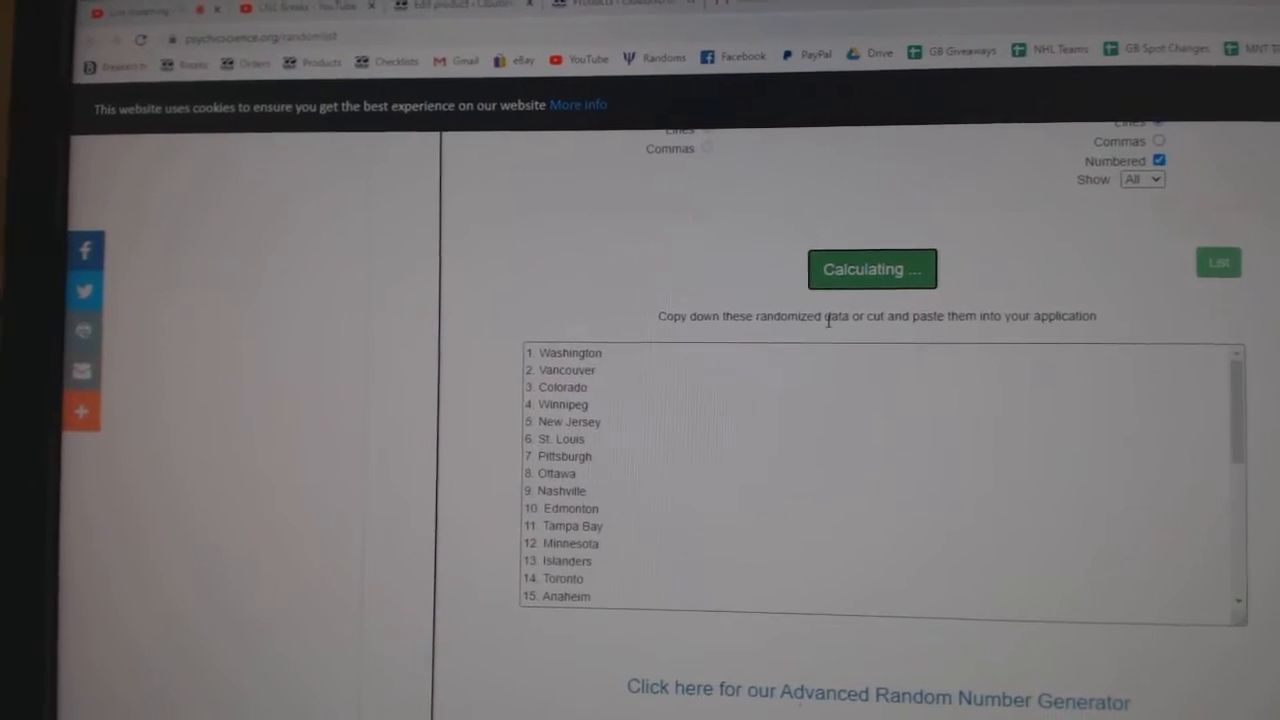
left_click(872, 268)
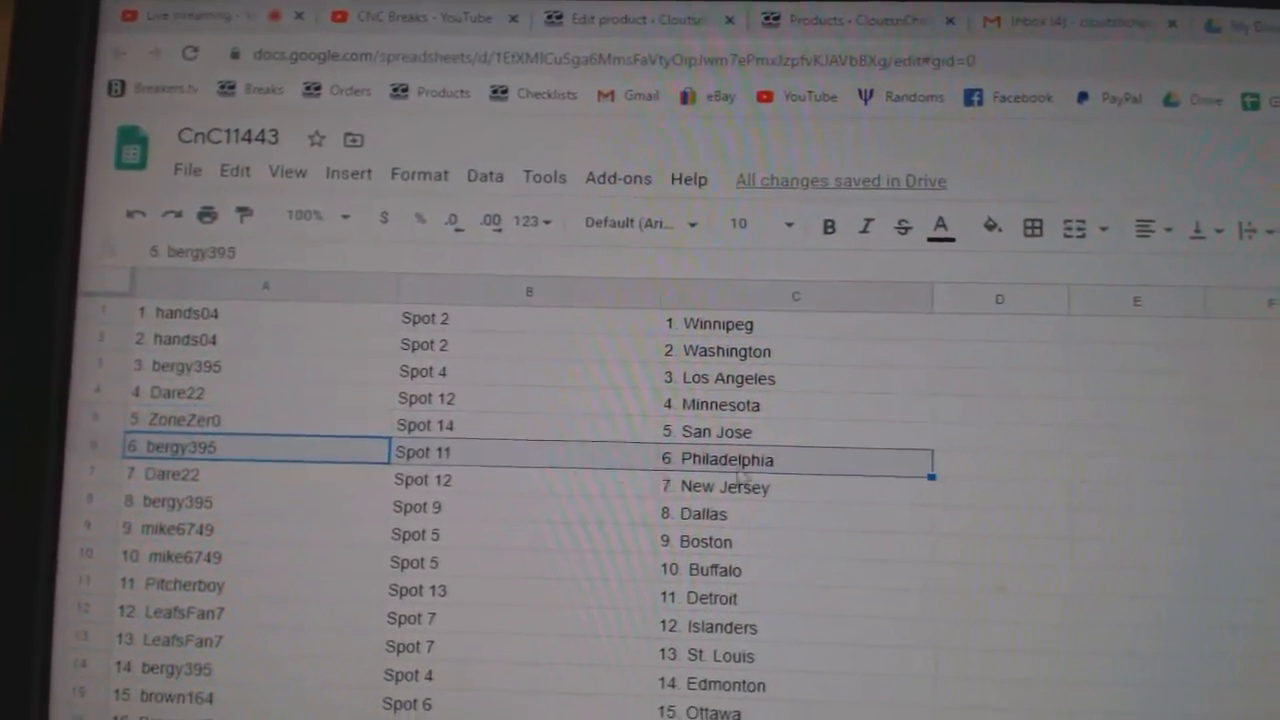
- Paste the randomized teams into column C and check rows line up through row 28
scroll("down", 3)
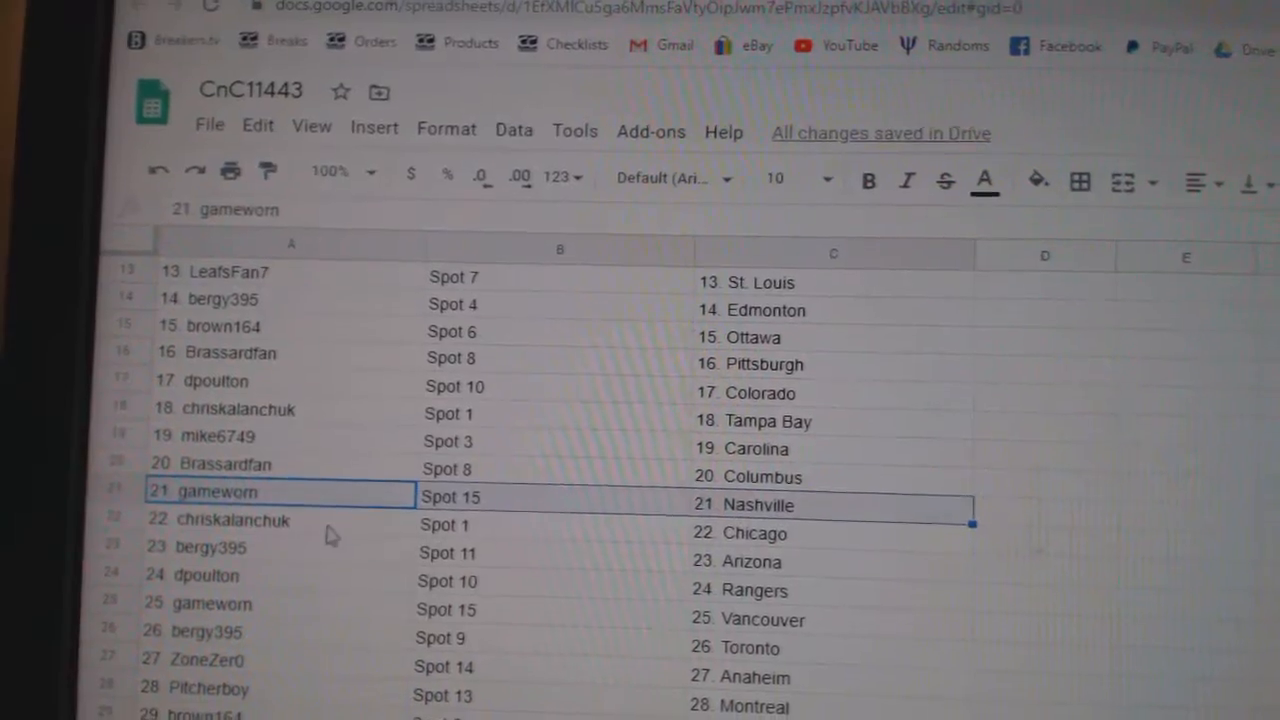
left_click(196, 548)
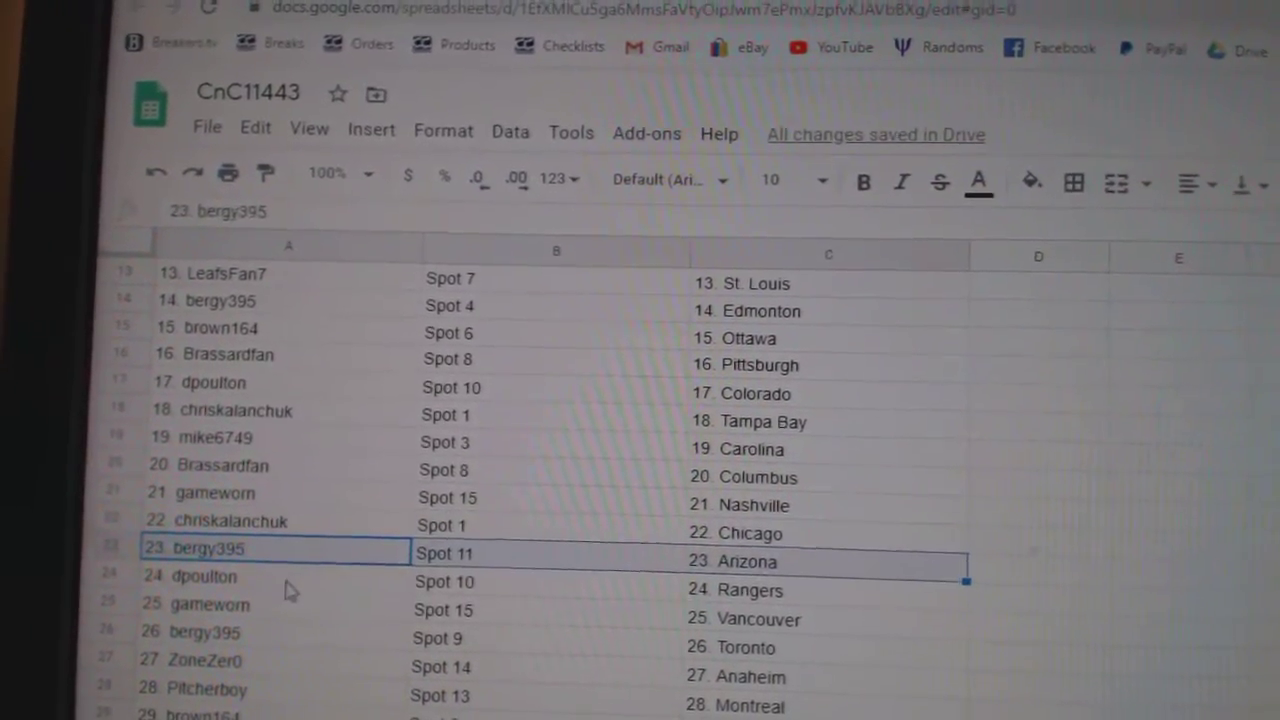